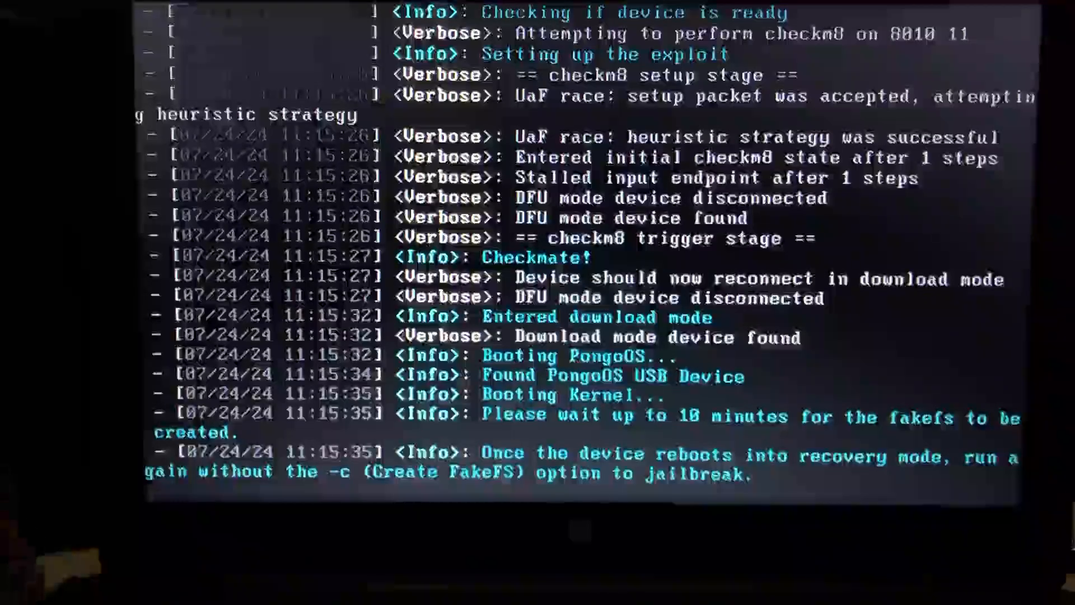
Interrupt the running palera1n fakefs-creation process with Ctrl+C
key(ctrl+c)
text(palera1n -)
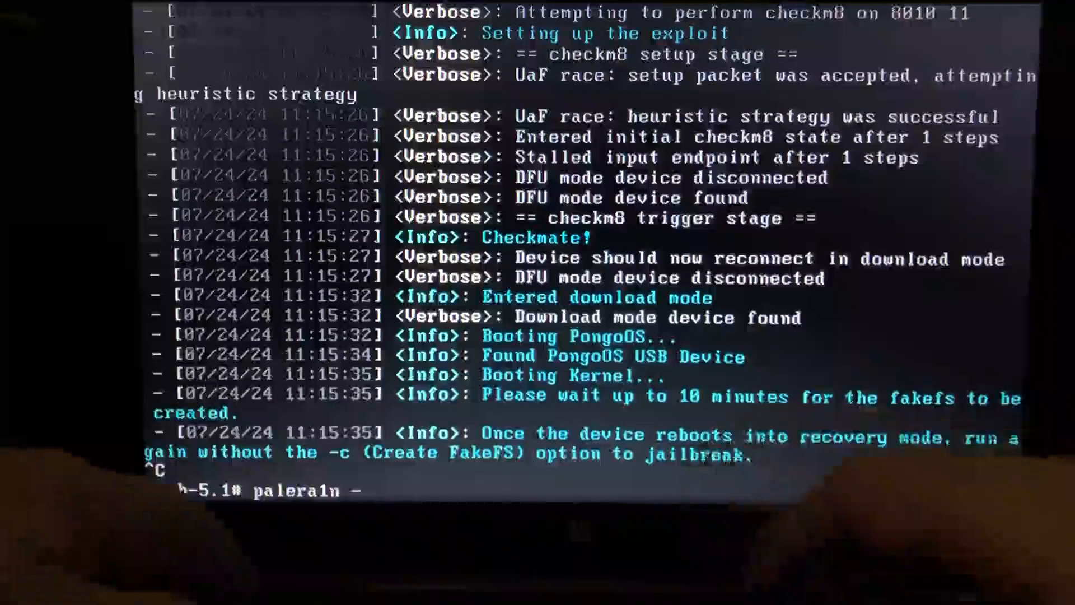
Complete and run the 'palera1n -f' command to start the rootful fakefs jailbreak
text(f)
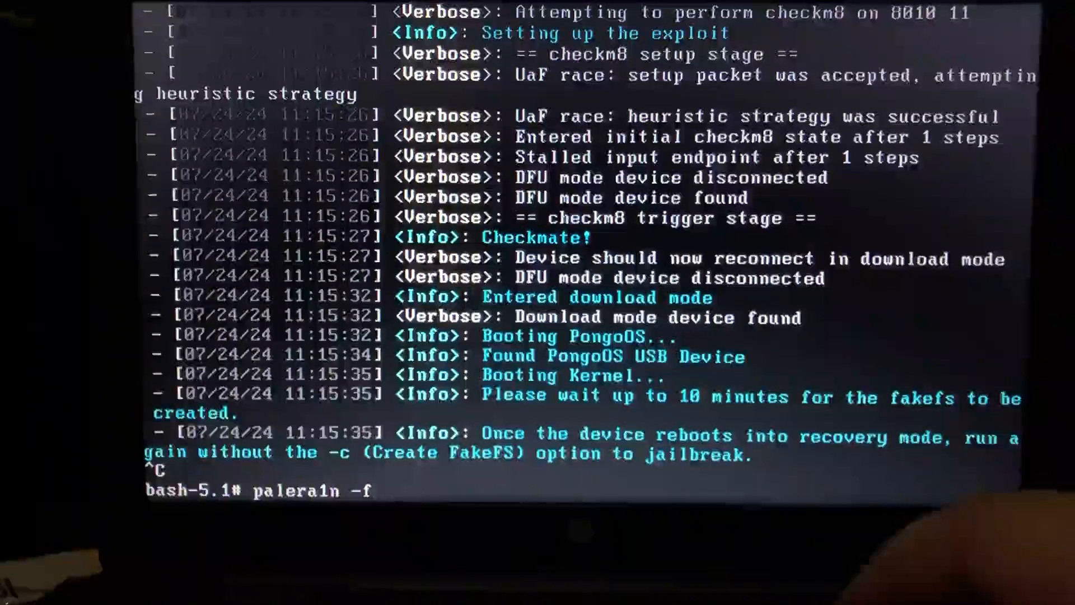
key(Return)
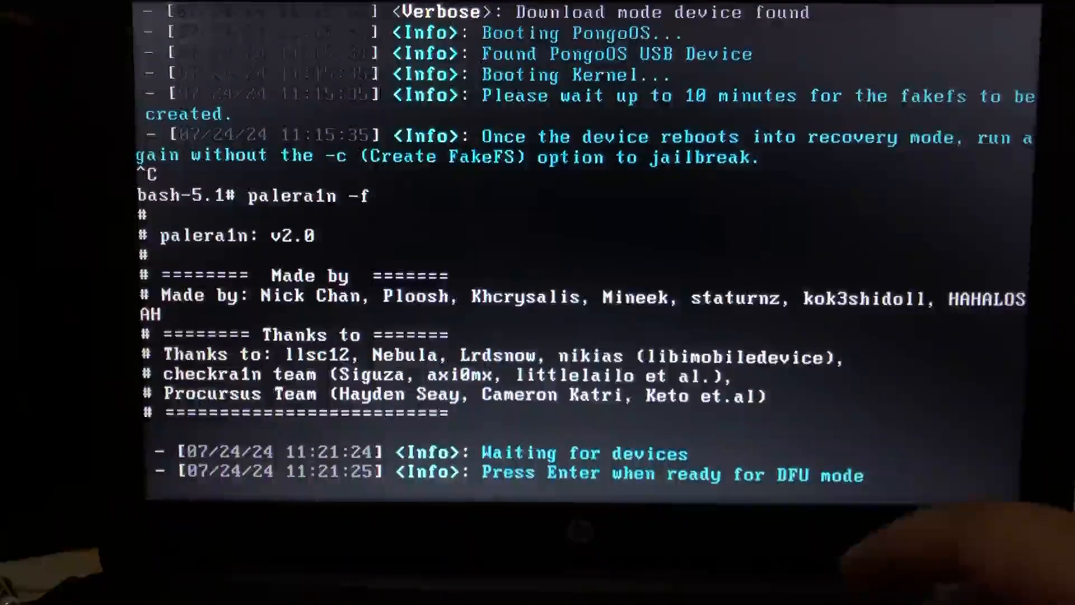
Confirm DFU readiness so the checkm8 exploit runs and PongoOS boots
key(Return)
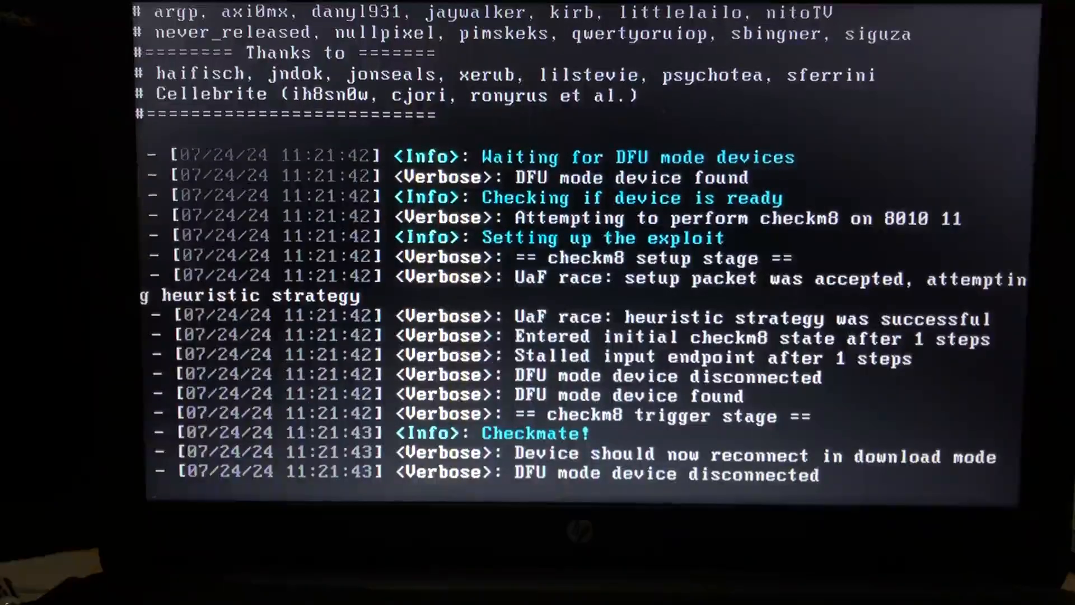
scroll(down, 3)
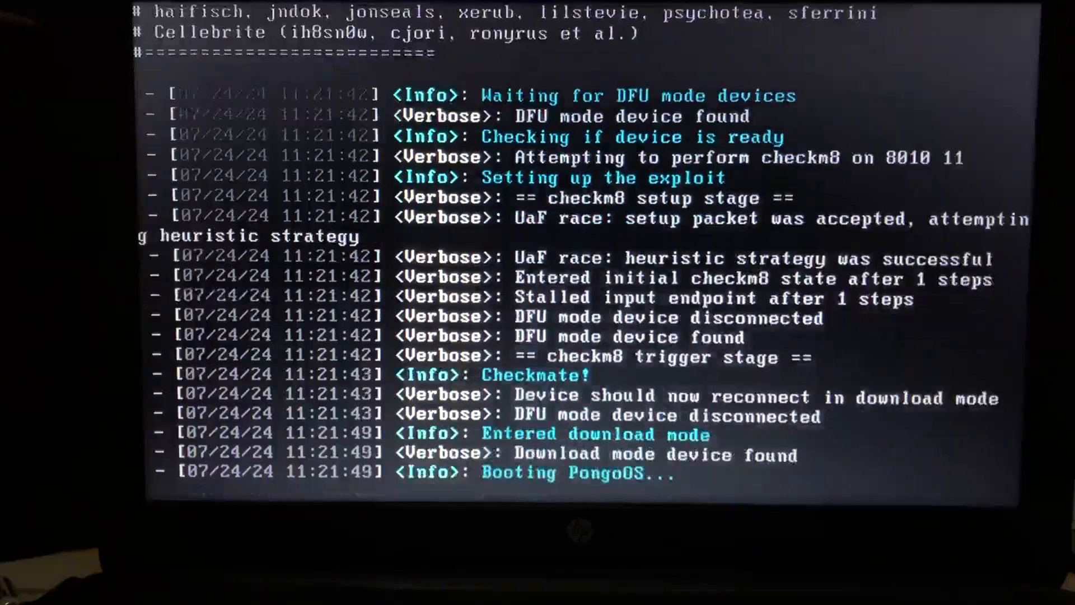